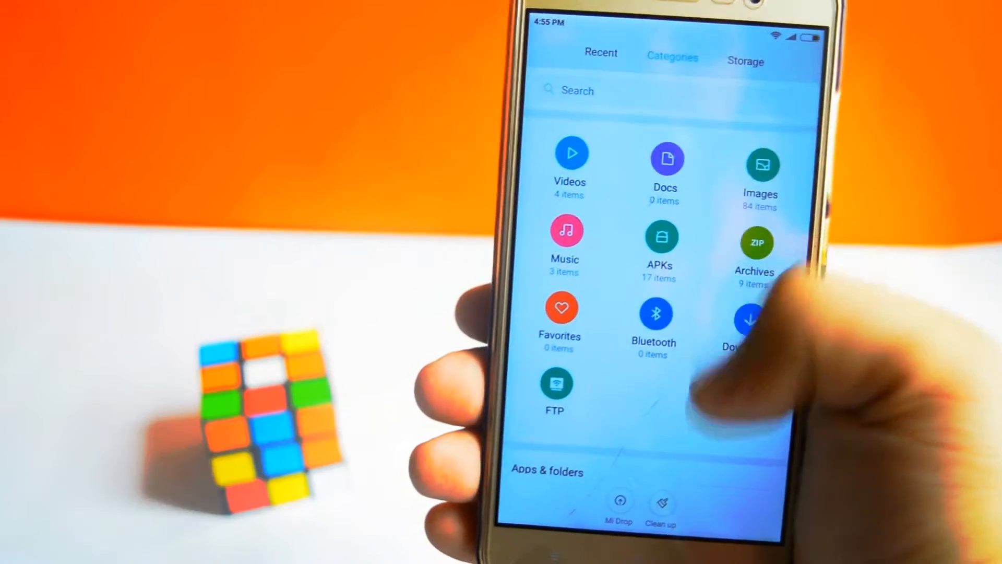
# Browse to Download/Xposed on internal storage showing the two Xposed zips and XposedInstaller APK.
pyautogui.click(746, 61)
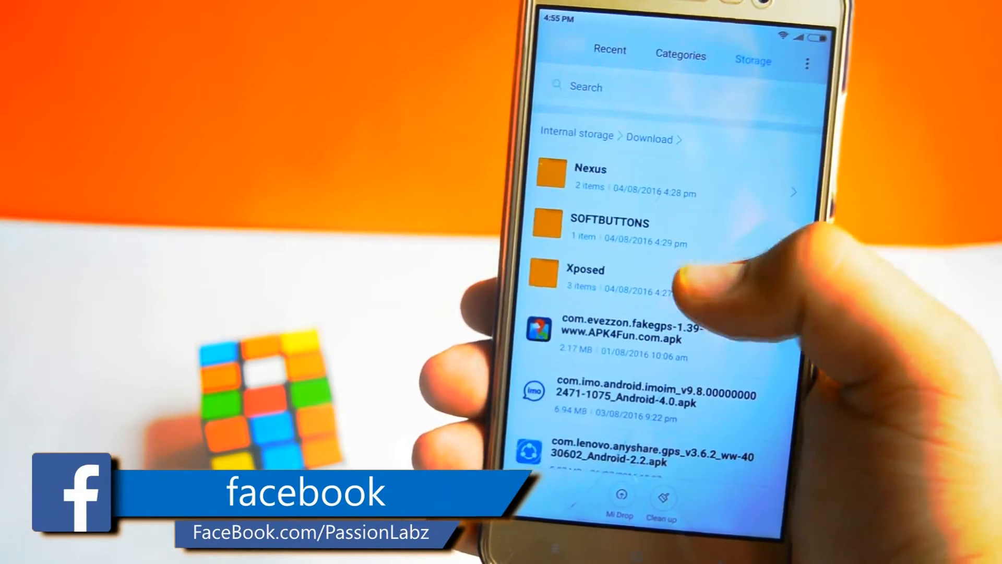
pyautogui.click(584, 278)
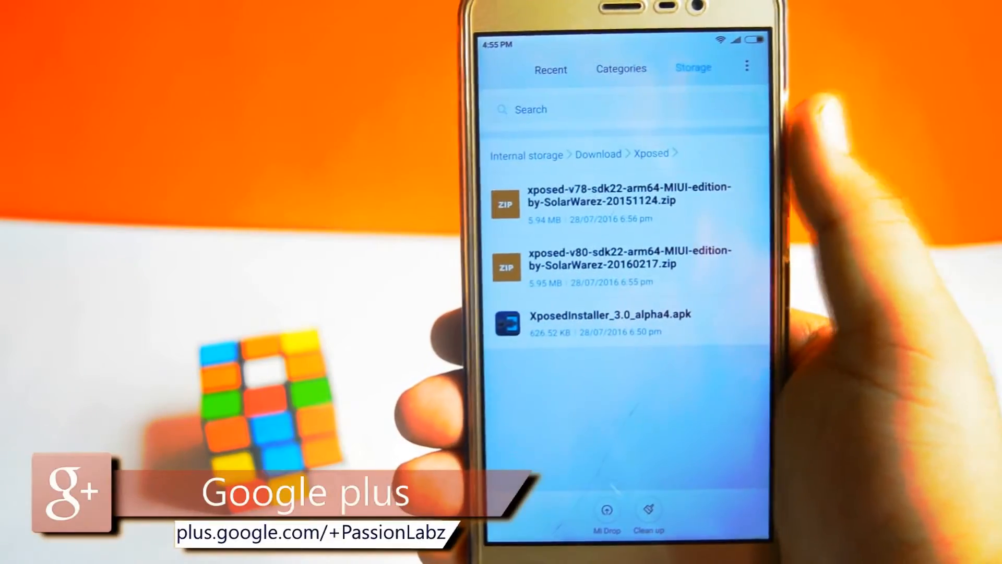
pyautogui.click(596, 322)
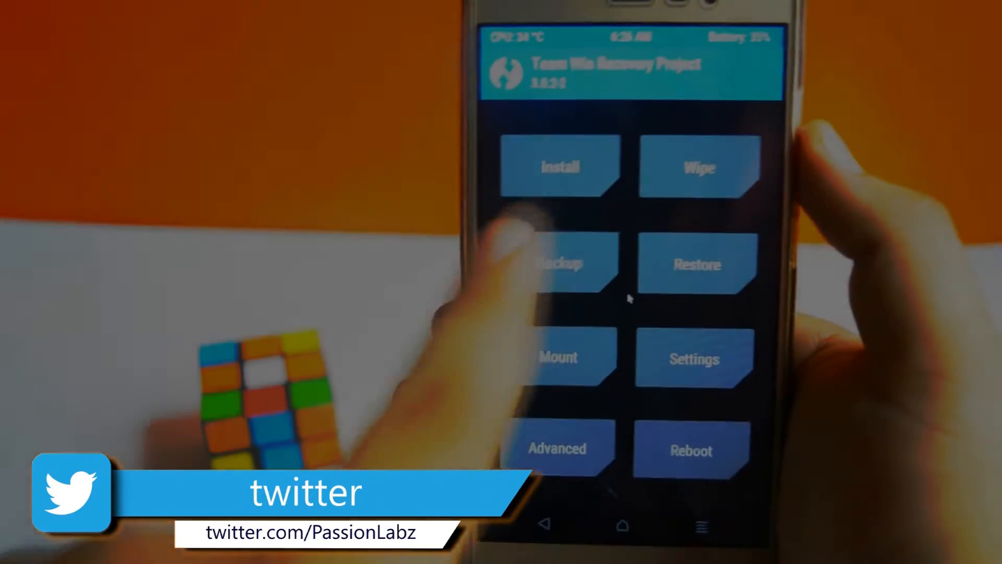
# Flash the xposed-v80 MIUI edition zip from Download/Xposed via Install, swiping to confirm.
pyautogui.click(559, 167)
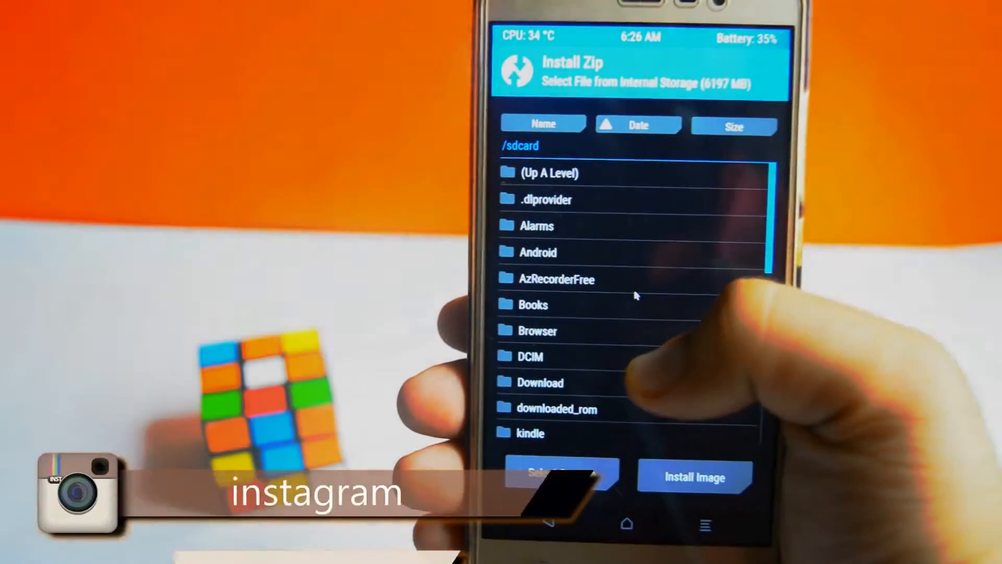
pyautogui.click(540, 382)
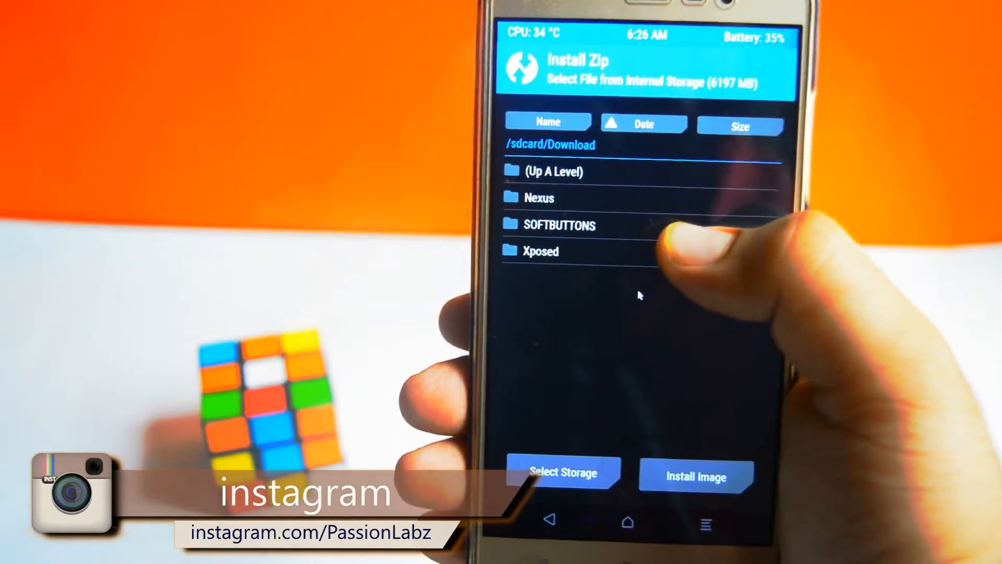
pyautogui.click(541, 250)
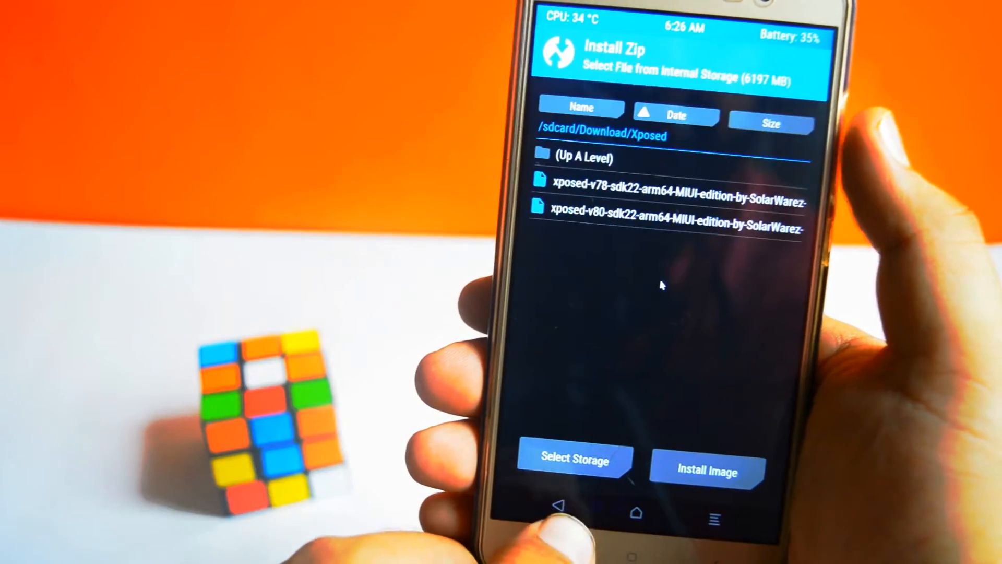
pyautogui.click(677, 229)
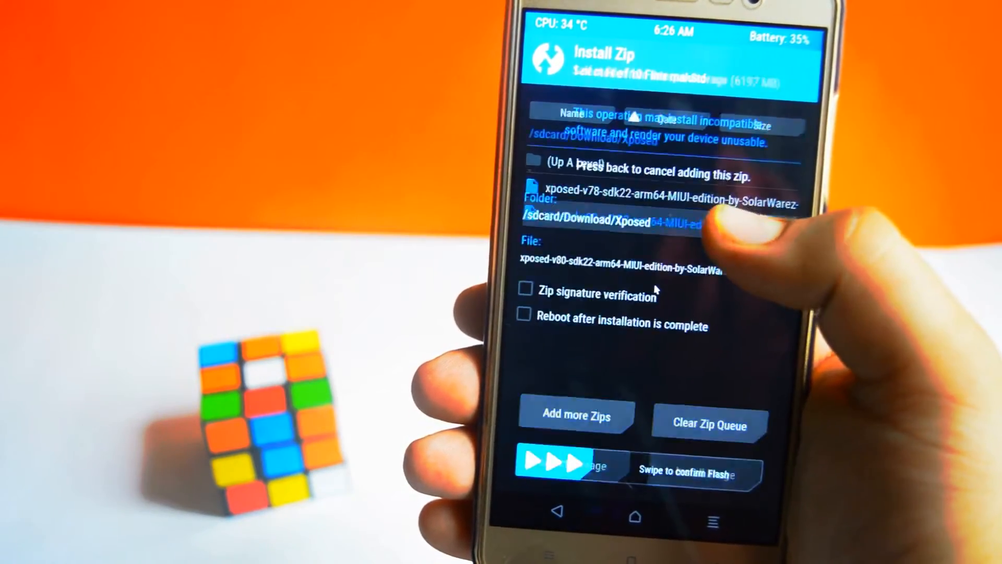
pyautogui.moveTo(557, 464); pyautogui.dragTo(716, 463)
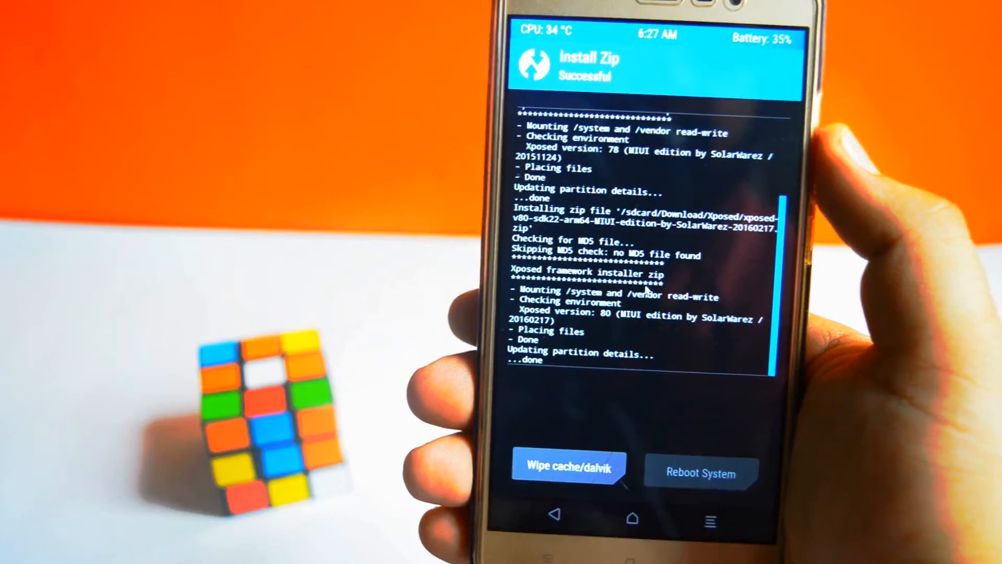
# Reboot into the system and confirm Xposed Installer reports framework version 80 active.
pyautogui.click(700, 473)
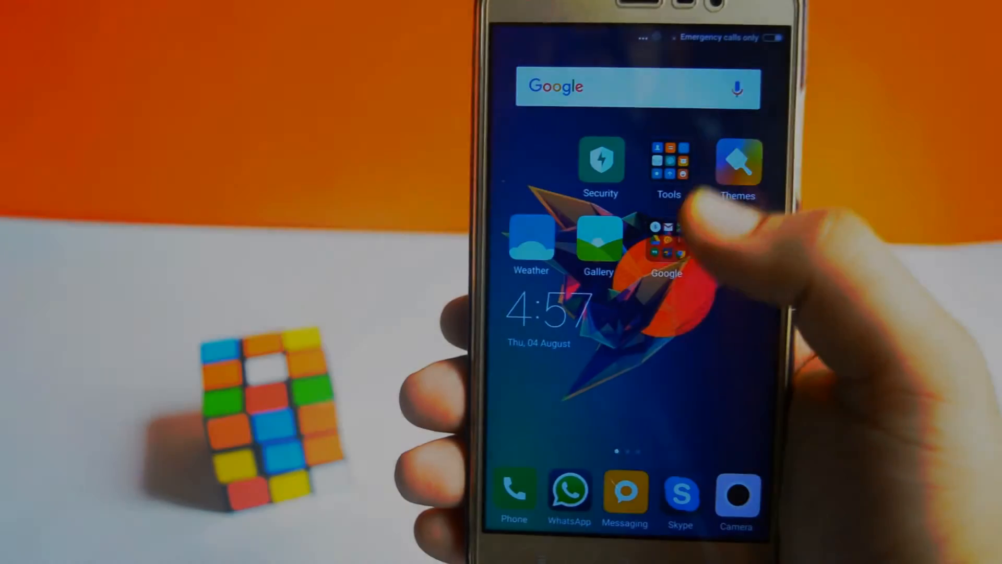
pyautogui.hscroll(-3)
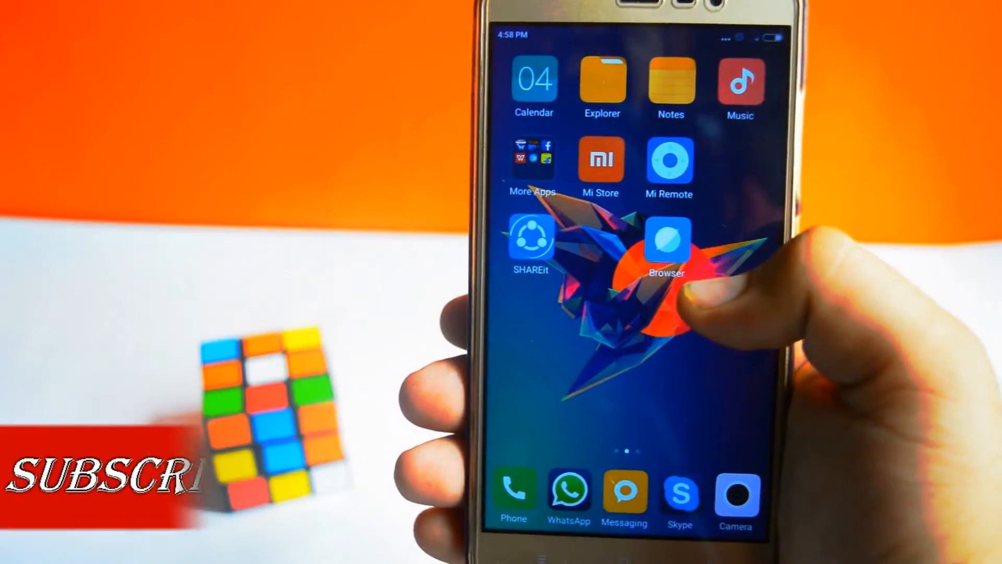
pyautogui.hscroll(-3)
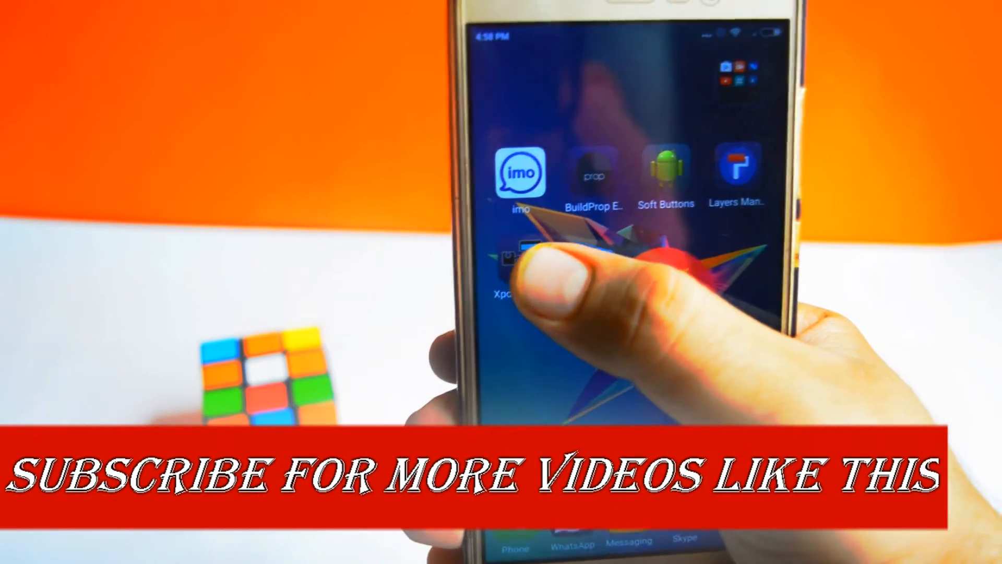
pyautogui.click(507, 262)
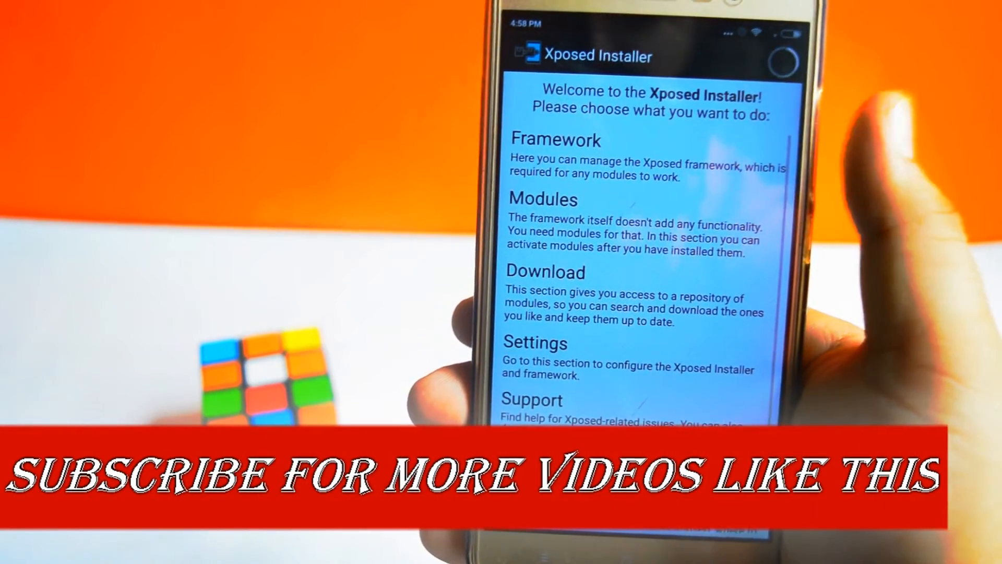
pyautogui.click(554, 139)
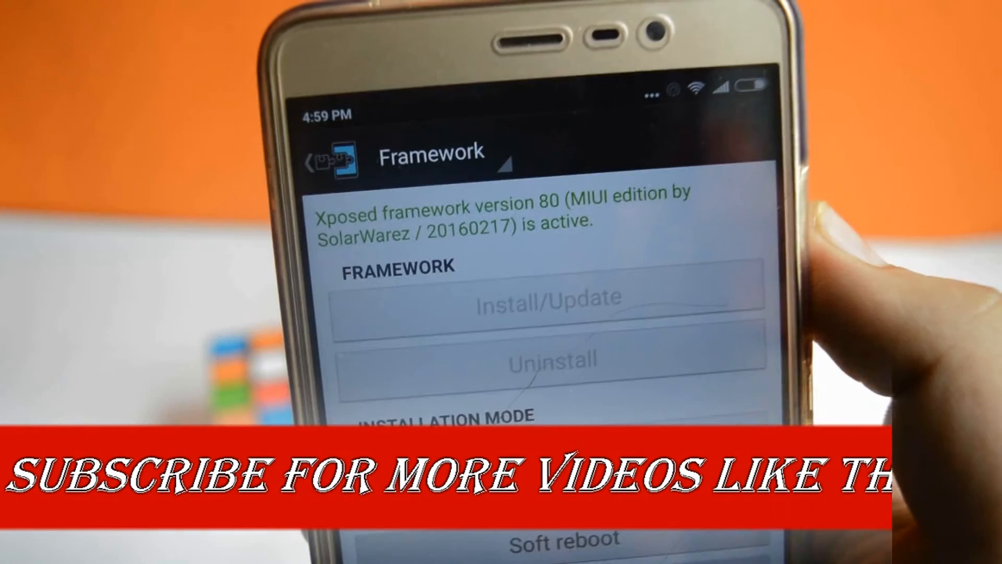